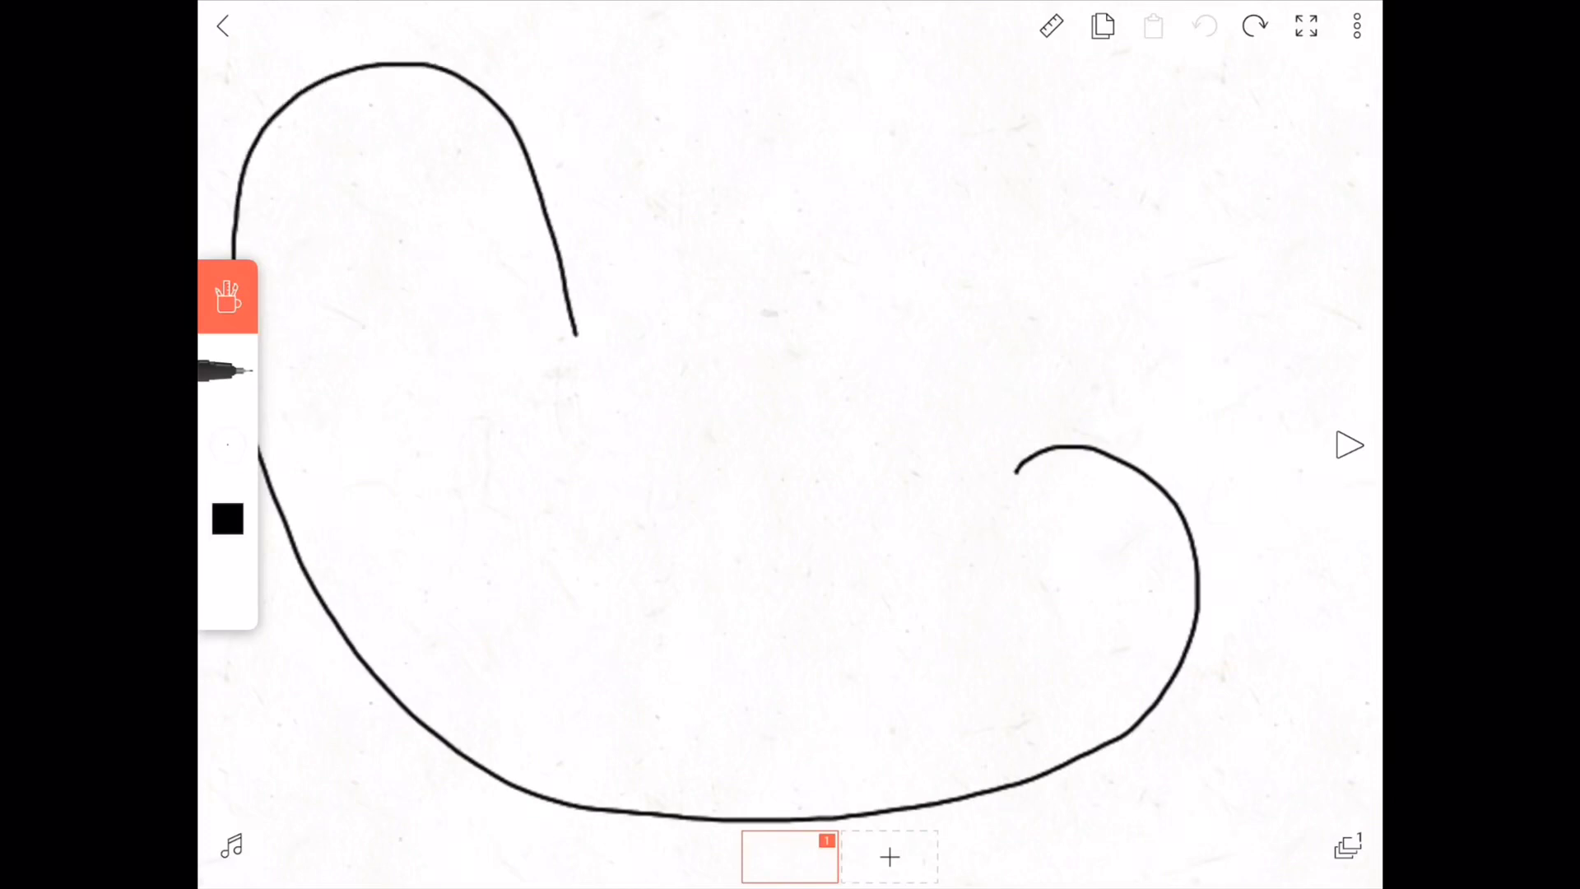
Draw the black outline of the rounded hedgehog head and its angled spikes
click(227, 371)
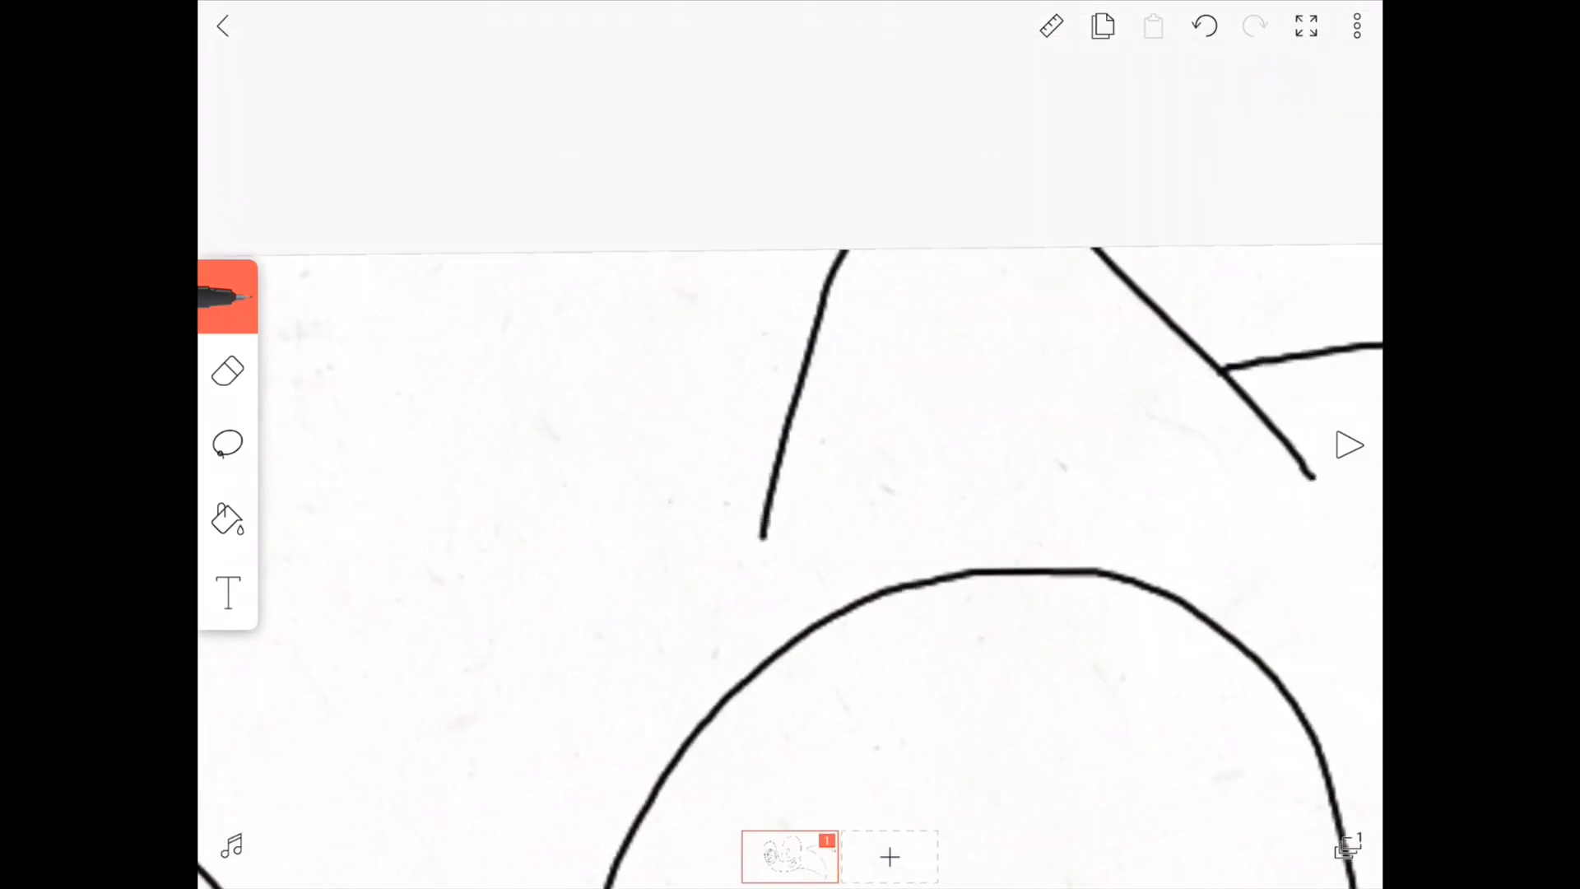
Draw the Santa hat with brim and pompom oval, plus the inner ear triangle
click(228, 444)
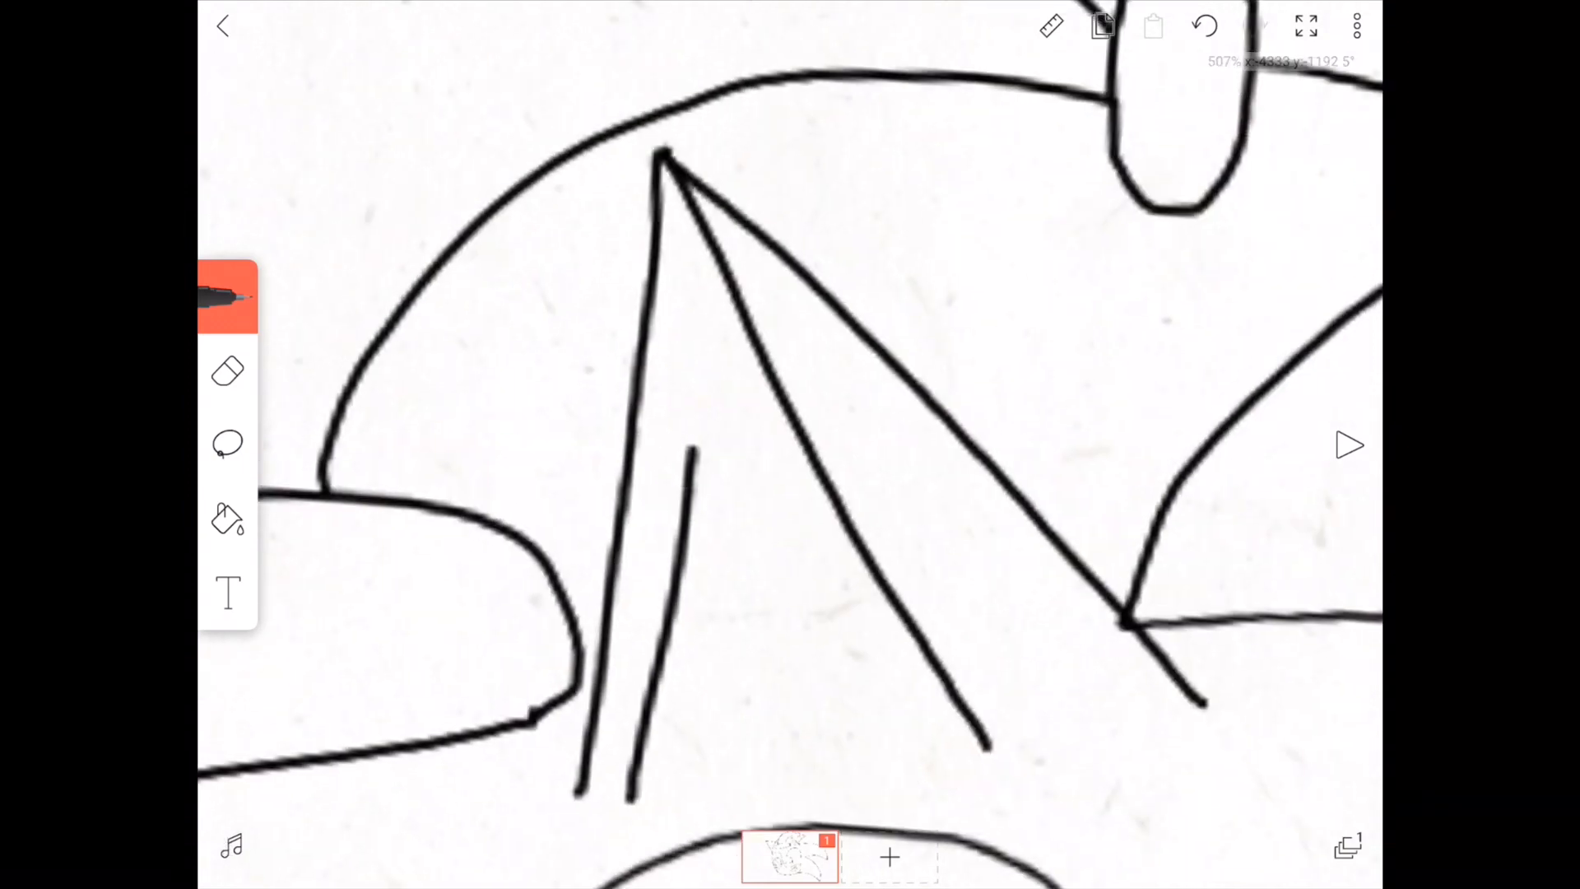
Fill the head, spikes and ear with blue, leaving hat, eyes and muzzle white
click(228, 369)
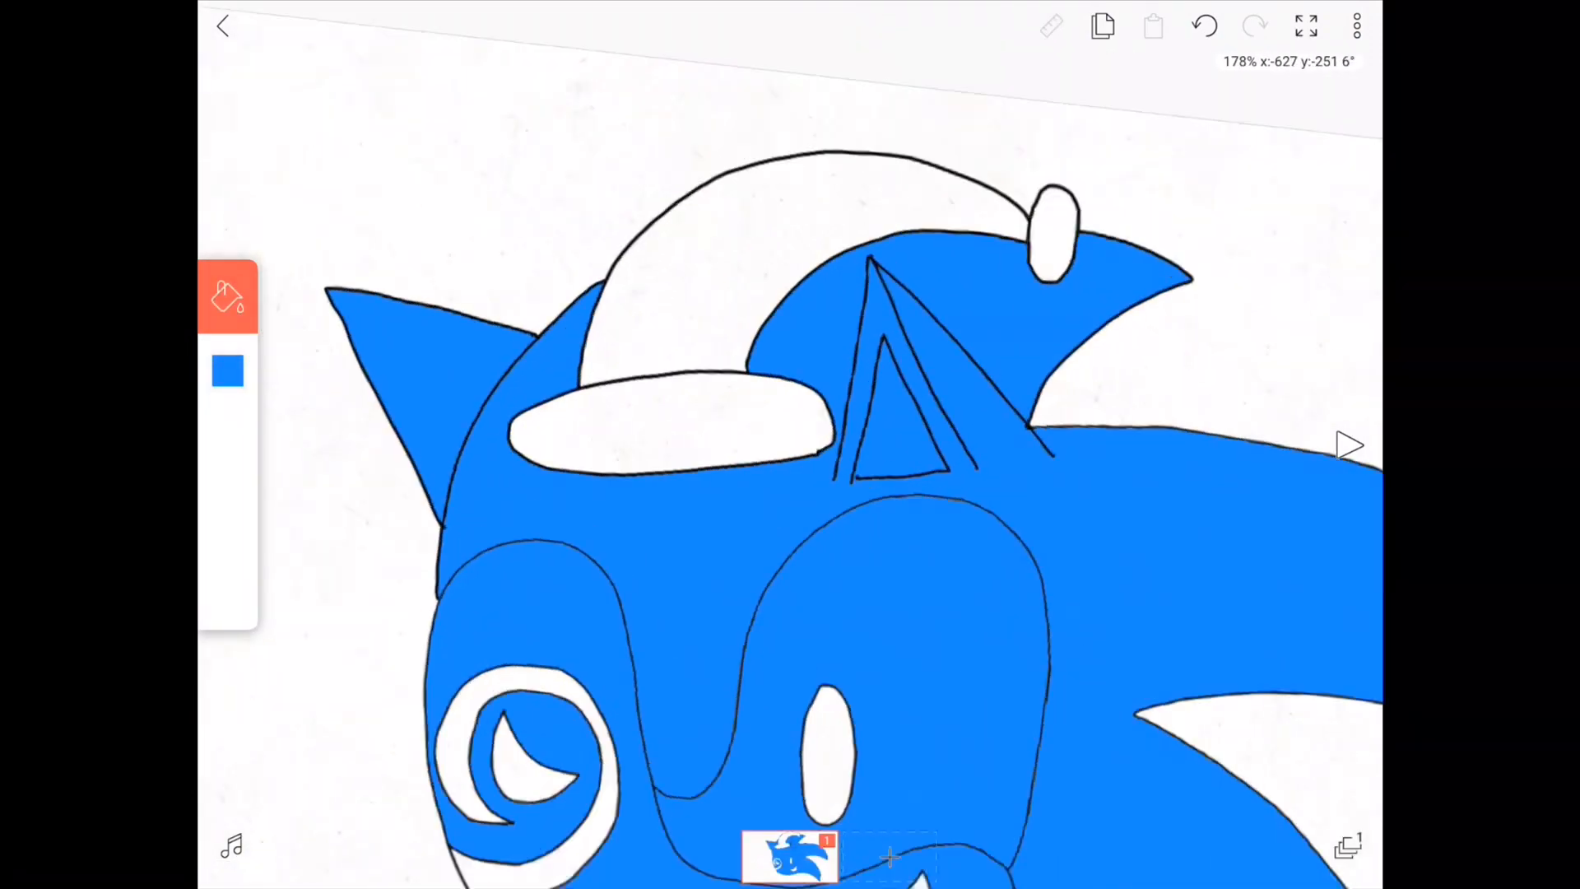
Fill the hat, cheek, eyes and mouth red and add Layer 2
click(227, 371)
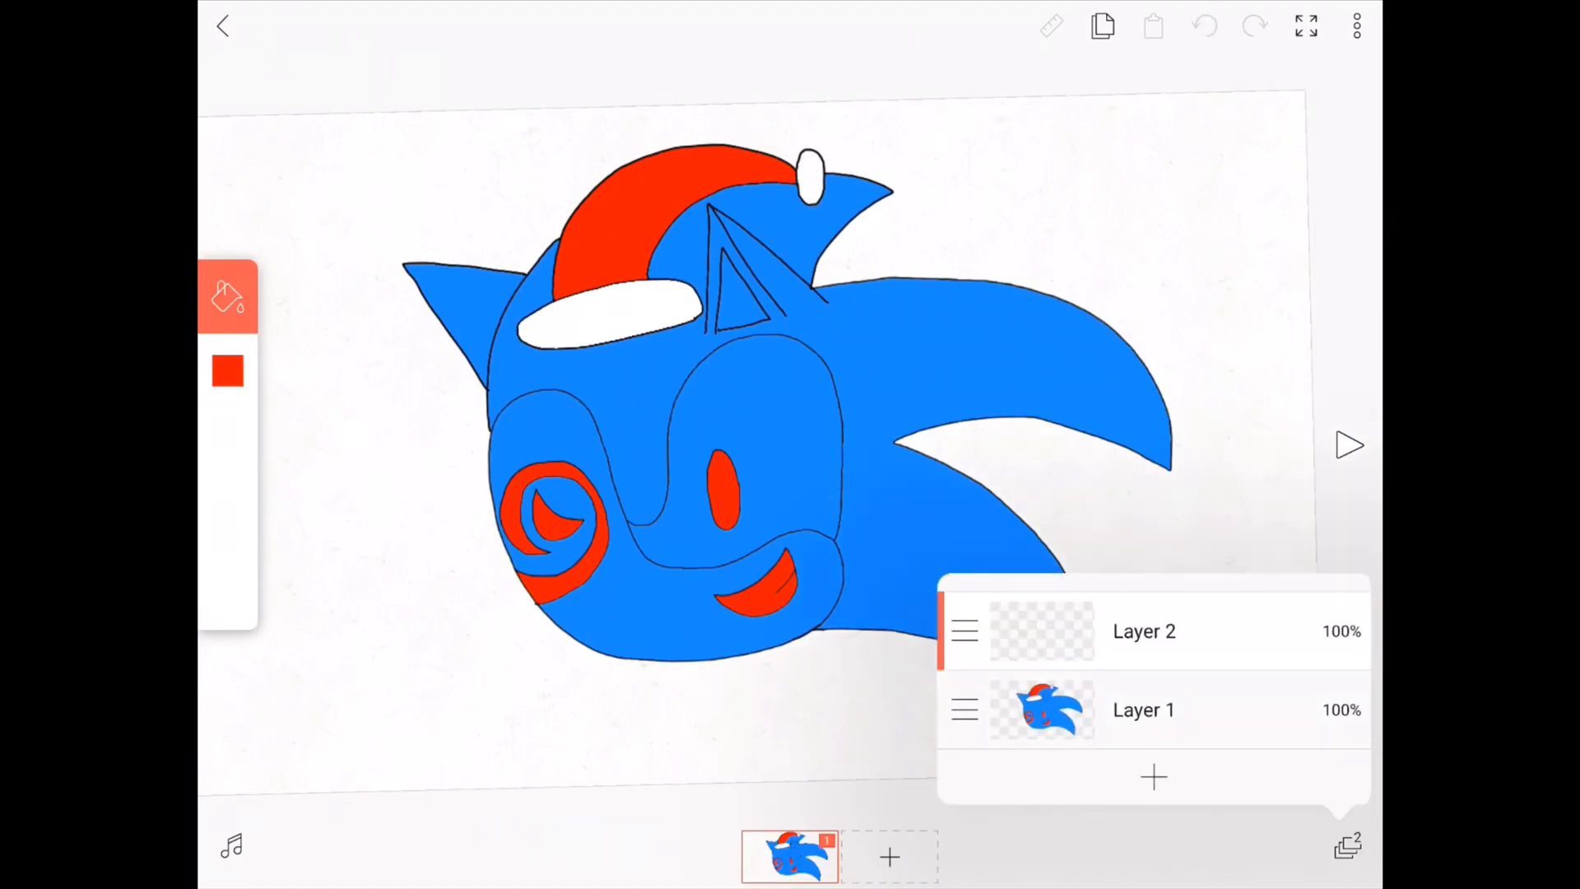
On Layer 2, paint dark blue head shading and grey brim shading, then erase edges
click(227, 371)
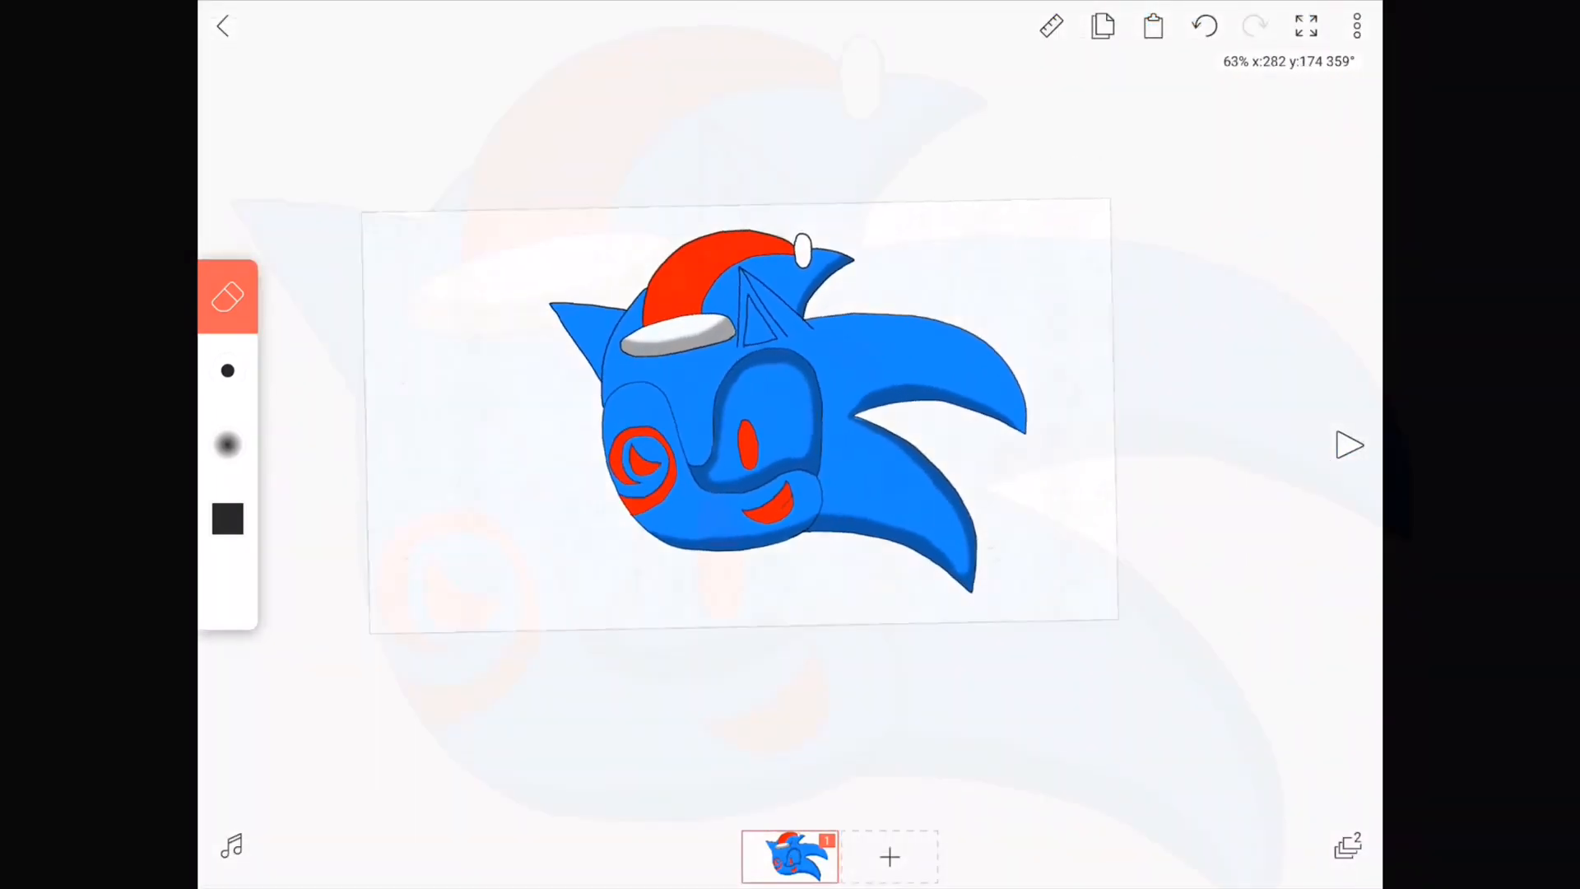
click(1307, 26)
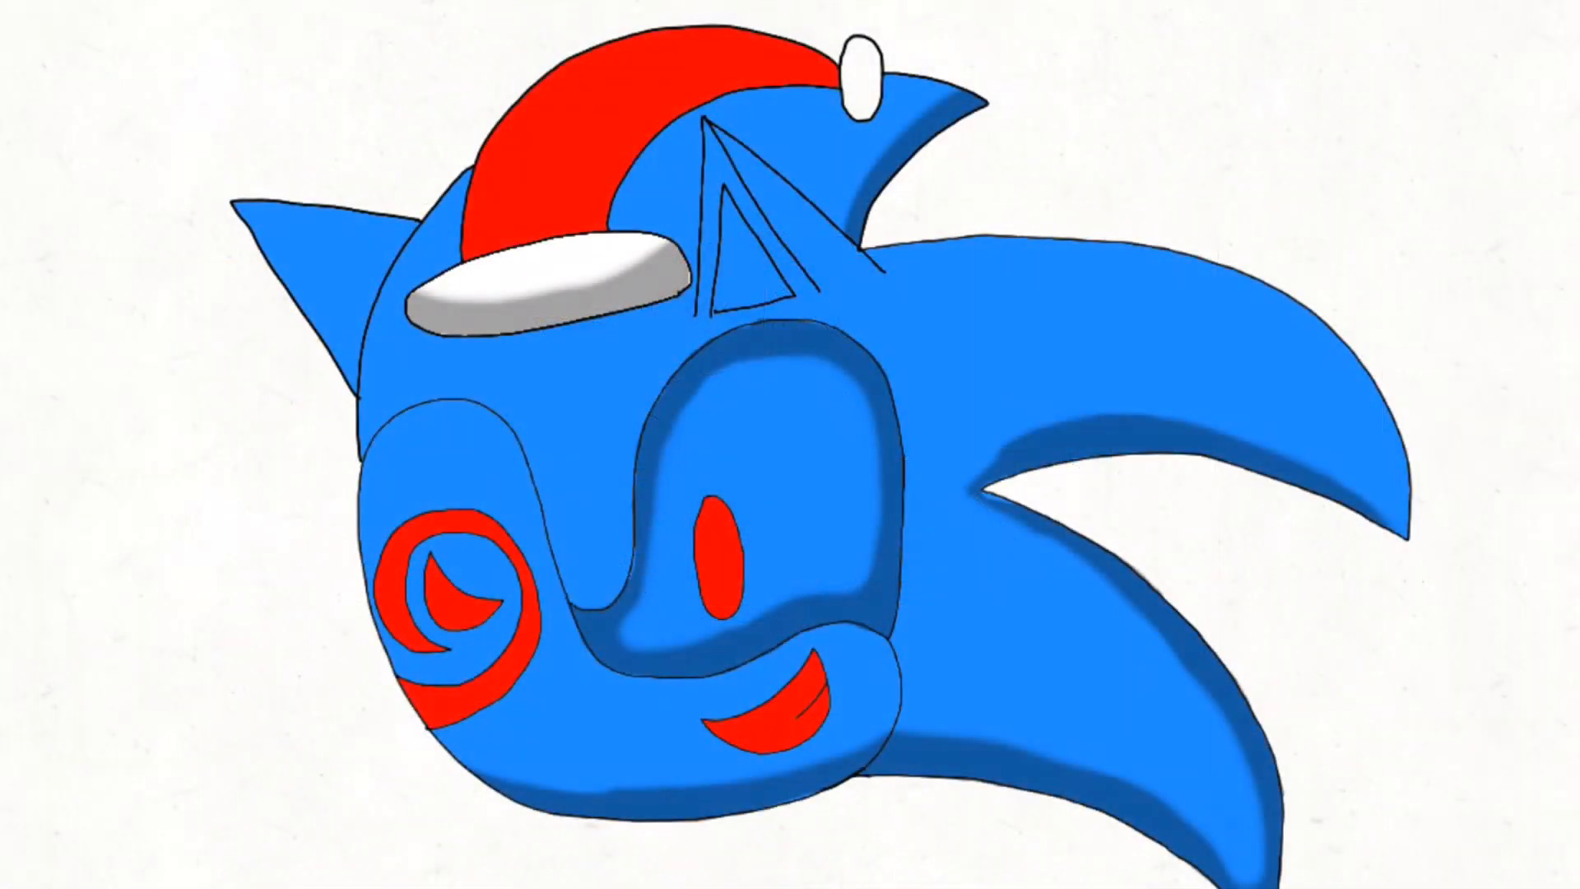